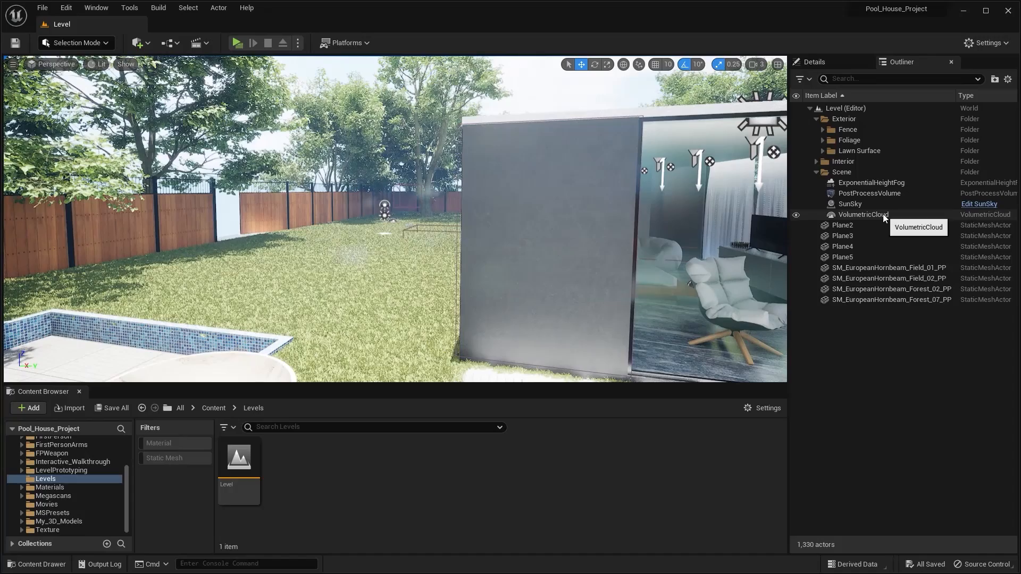
Give SunSky latitude 19.437944 and longitude 13.400166 for dusk lighting
click(851, 204)
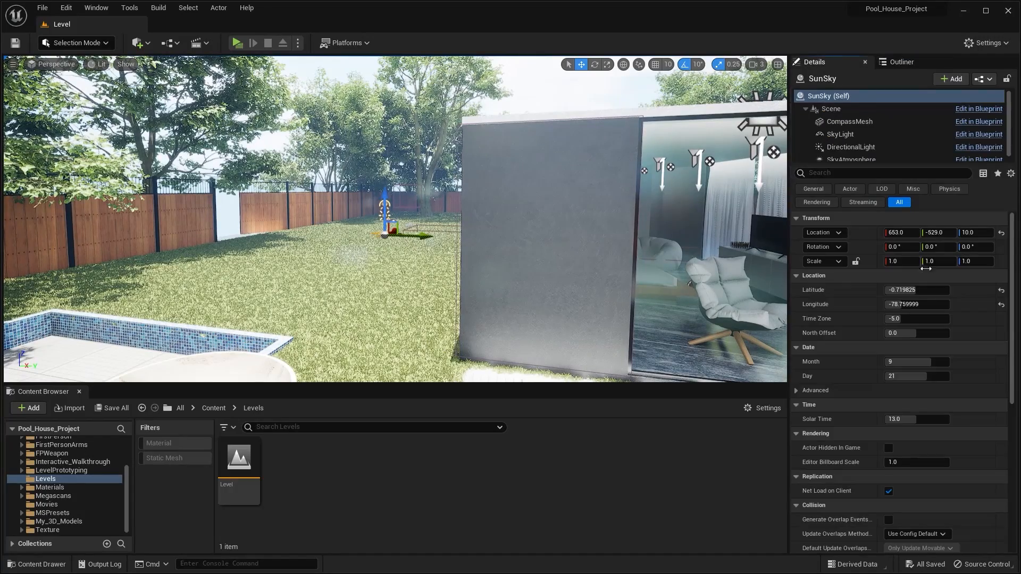
text(28.07698)
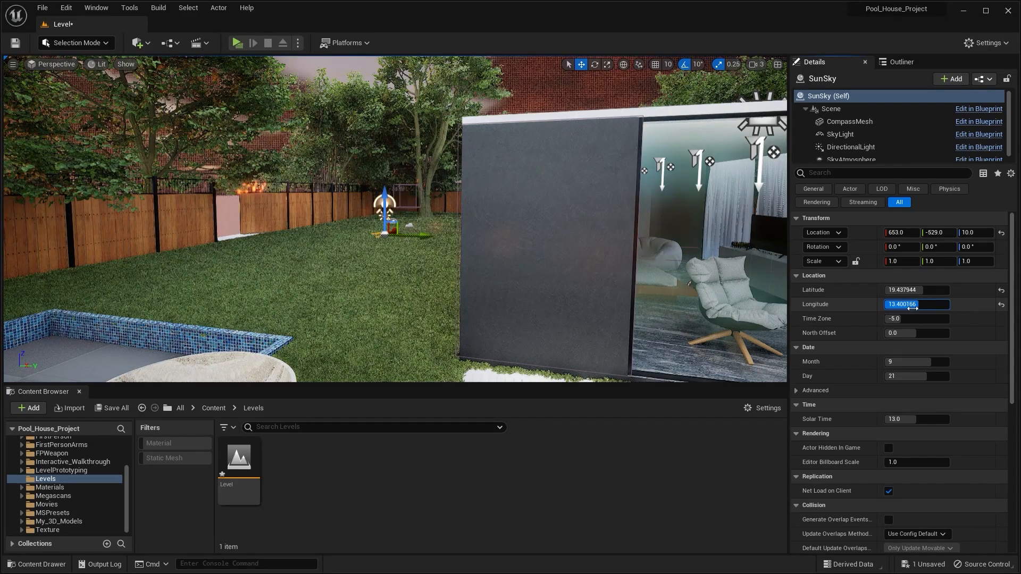
key(Enter)
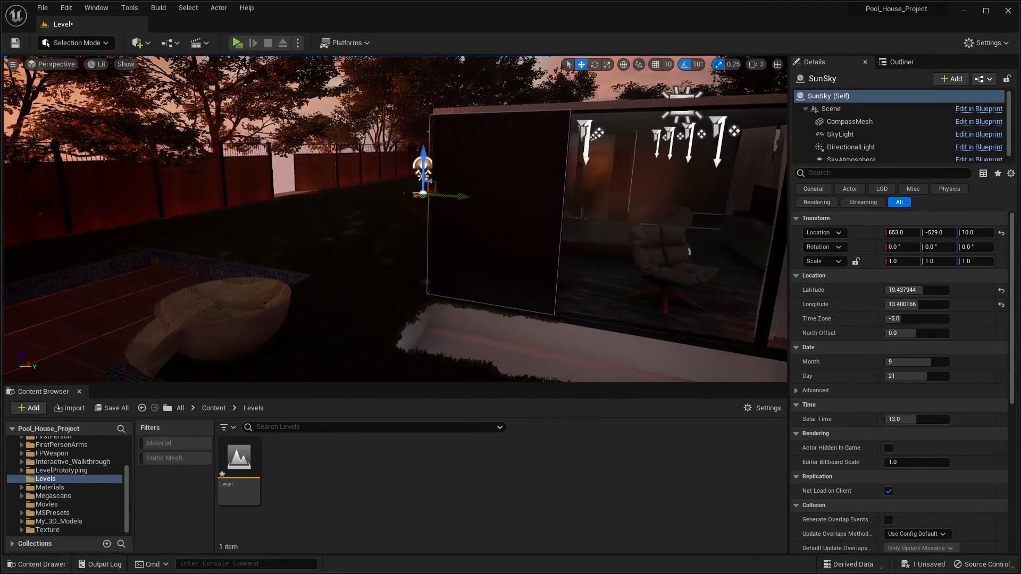
Place a point light from Quick Add > Lights and drag it against the front wall
click(137, 43)
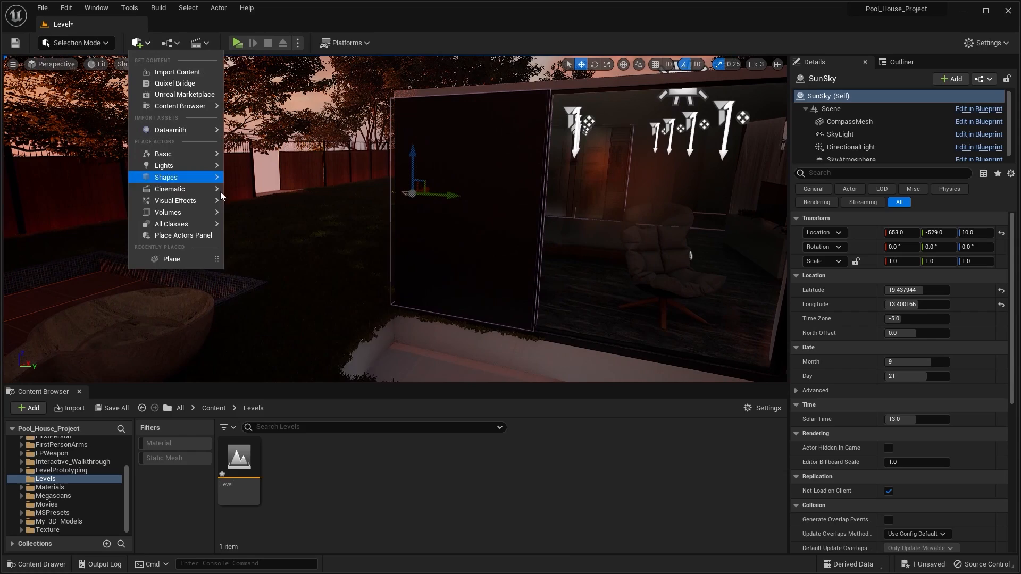
mouse_move(176, 166)
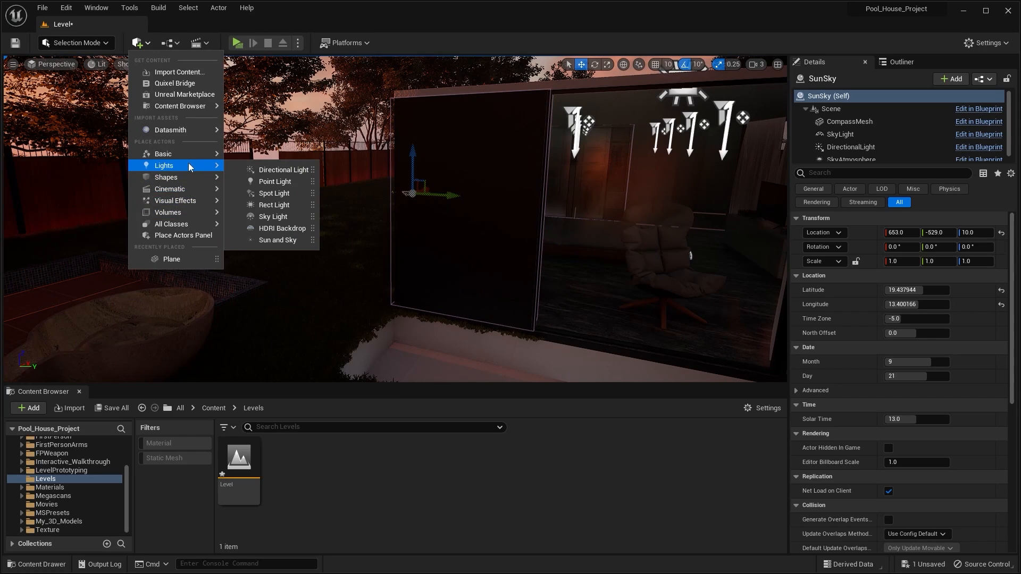
click(274, 181)
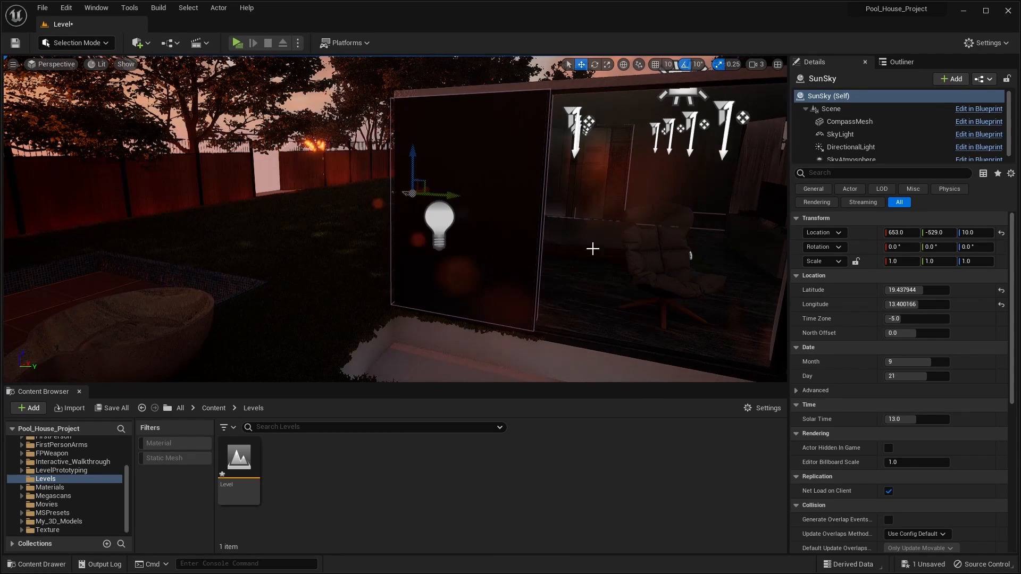
click(440, 226)
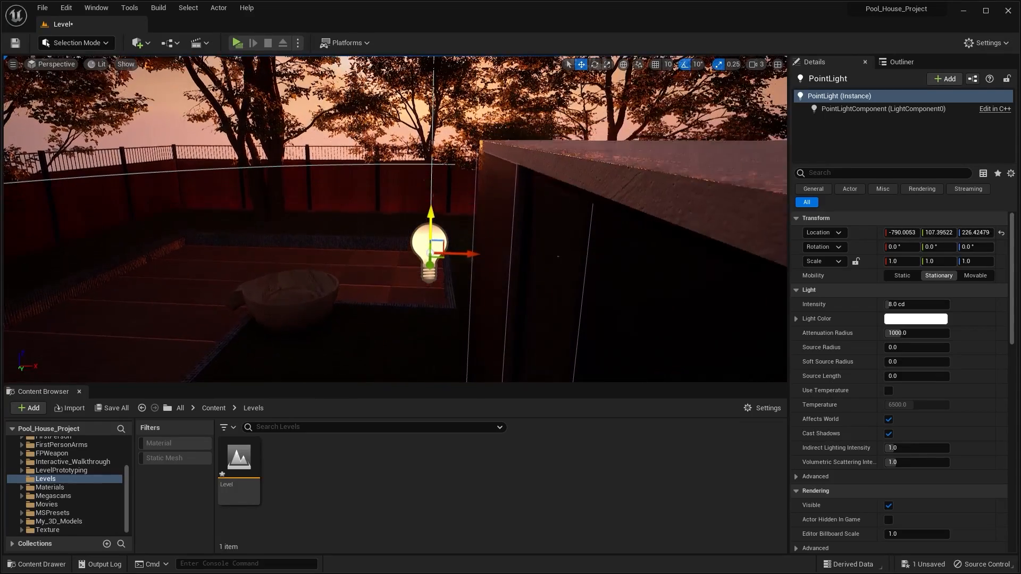
drag(430, 208, 394, 261)
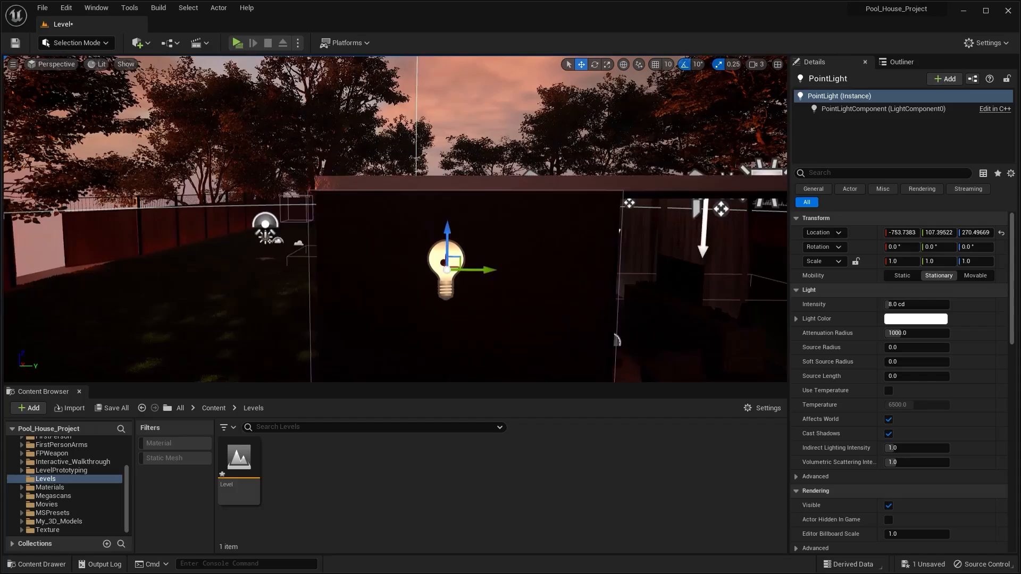
drag(482, 266, 491, 270)
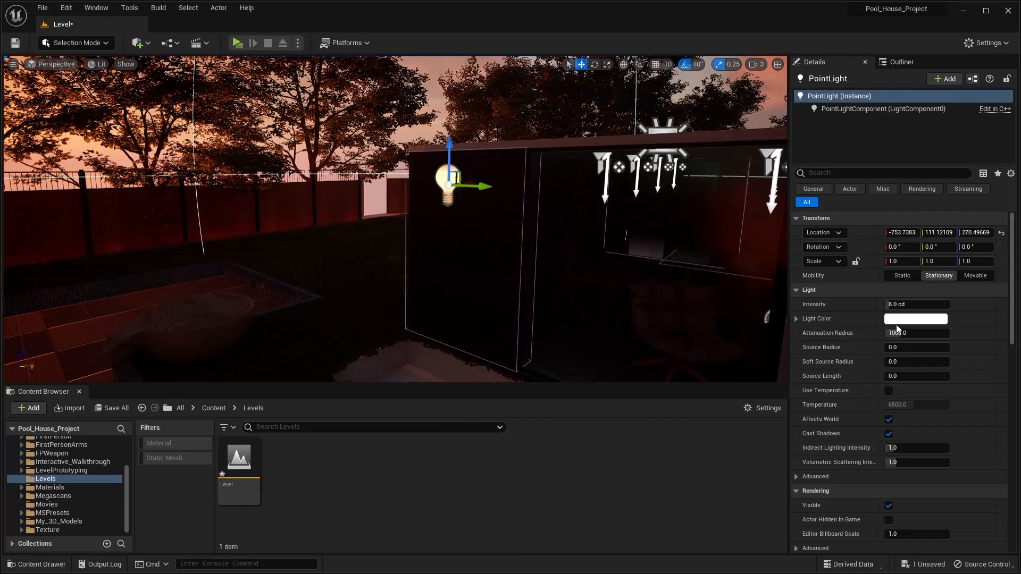
Set the point light's Intensity to 10000 cd
click(916, 304)
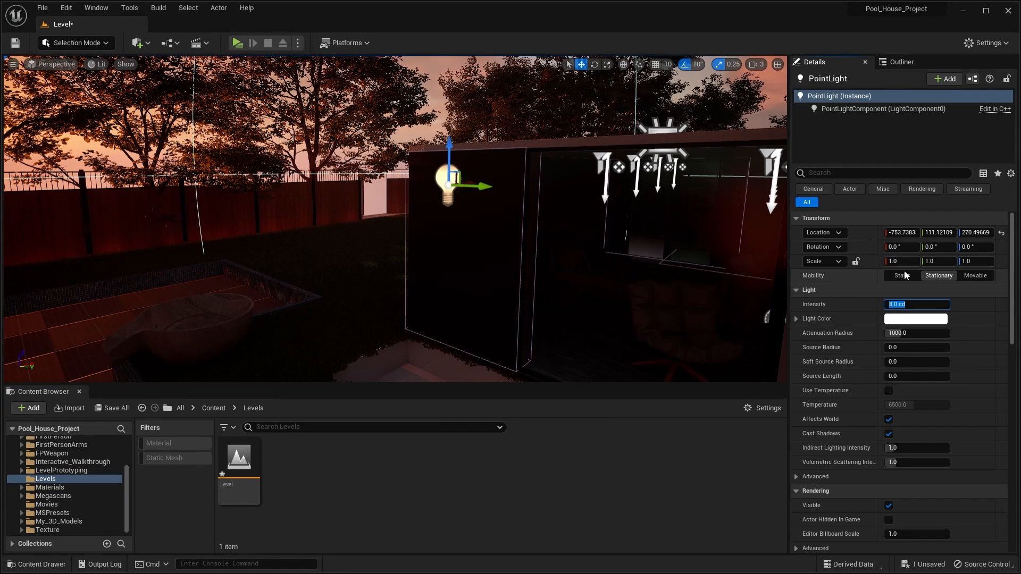
text(10000)
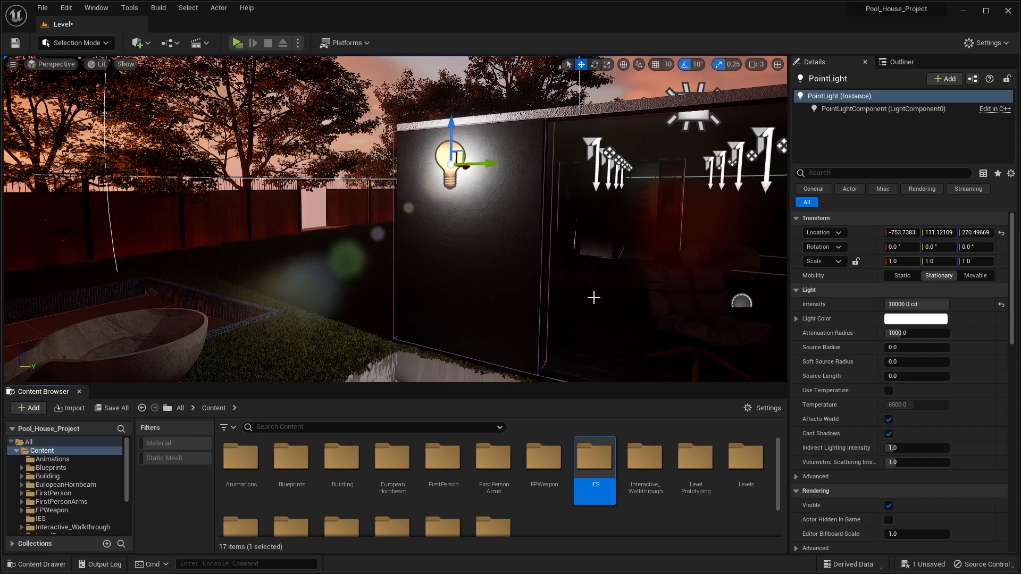
Import all eight IES profile files into the IES content folder
double_click(594, 457)
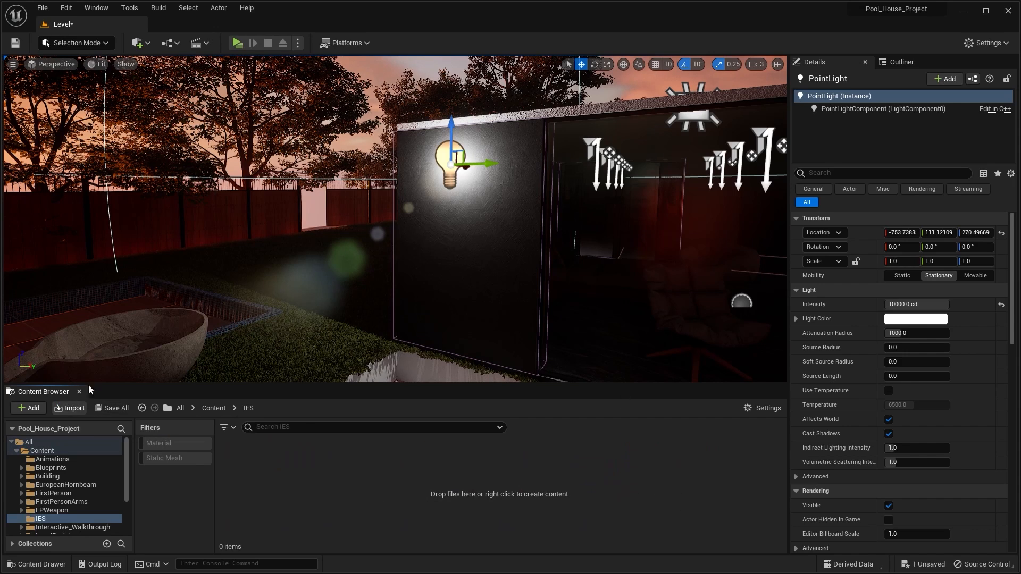
click(69, 408)
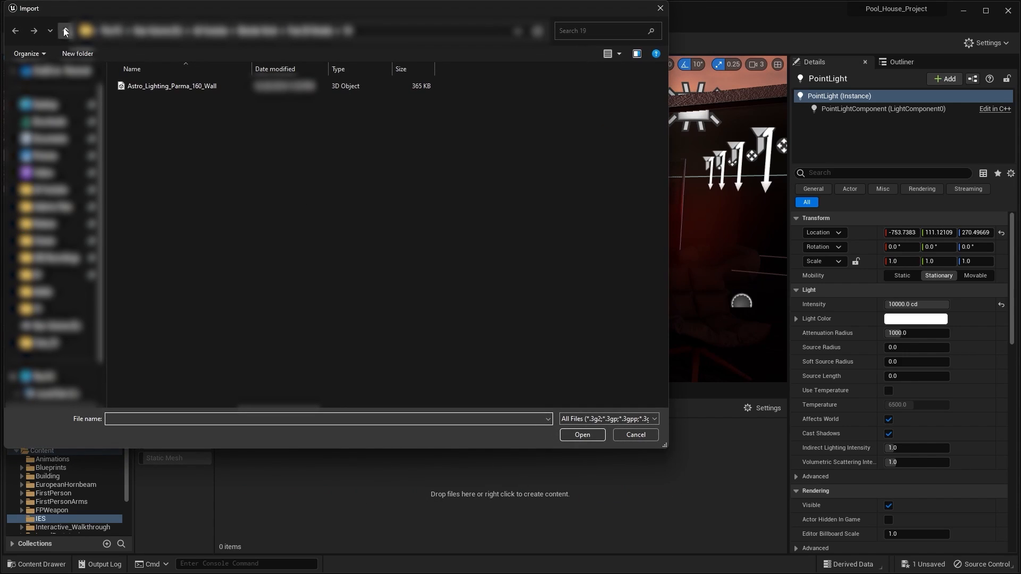
click(66, 32)
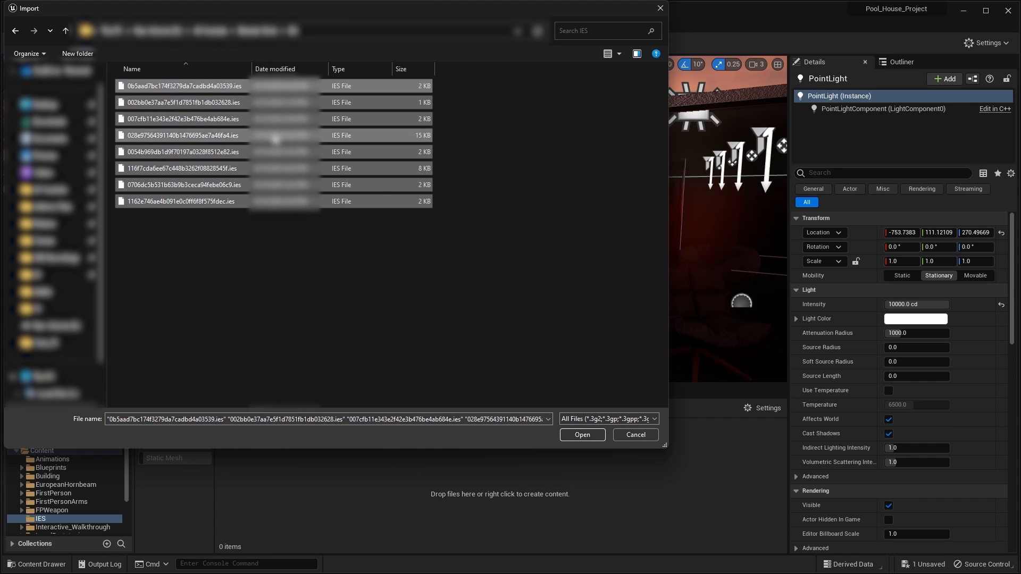
click(582, 435)
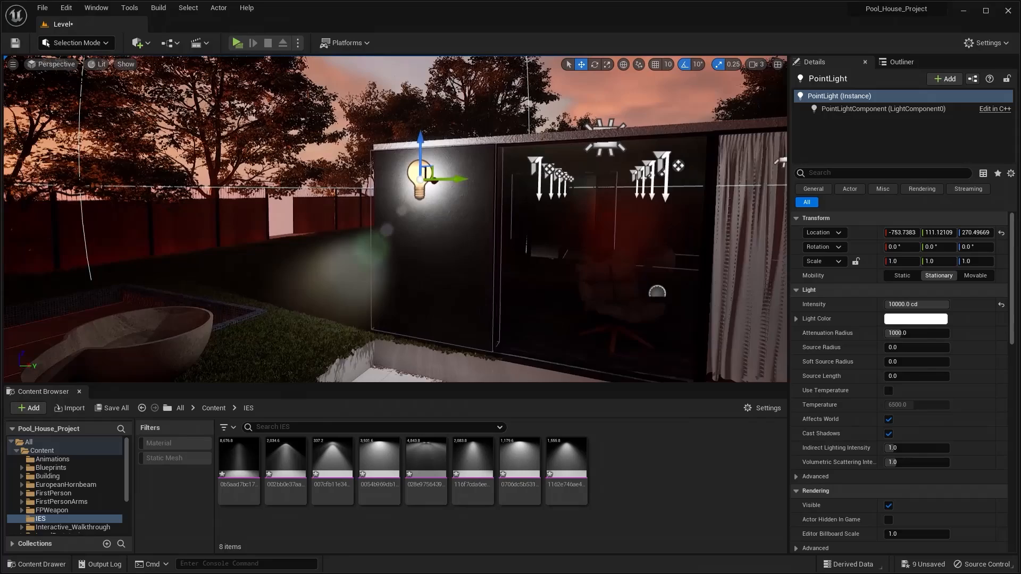
Aim the point light down the wall and raise its intensity to 20000 cd and beyond
scroll(down, 3)
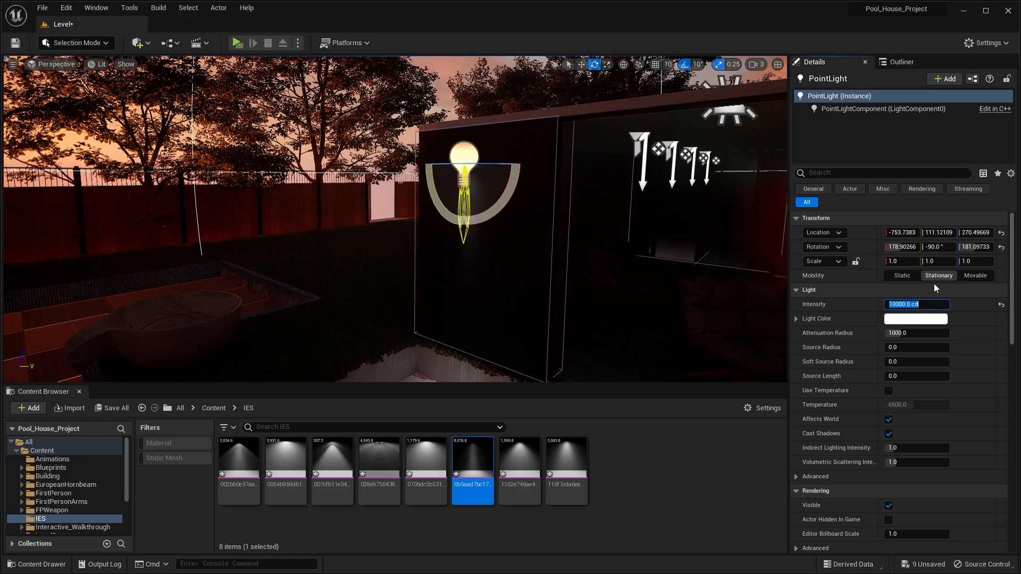
text(20000)
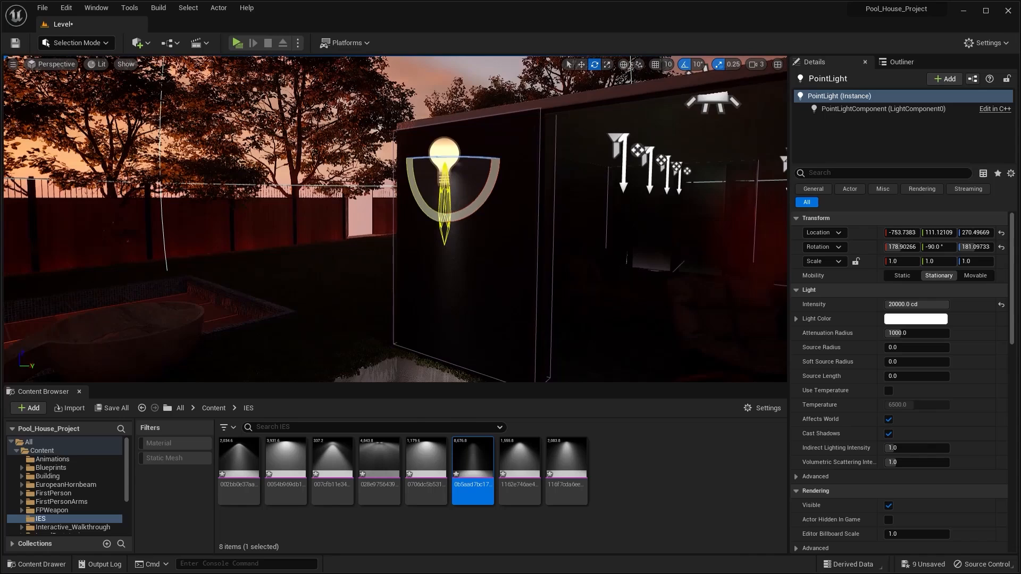
click(916, 304)
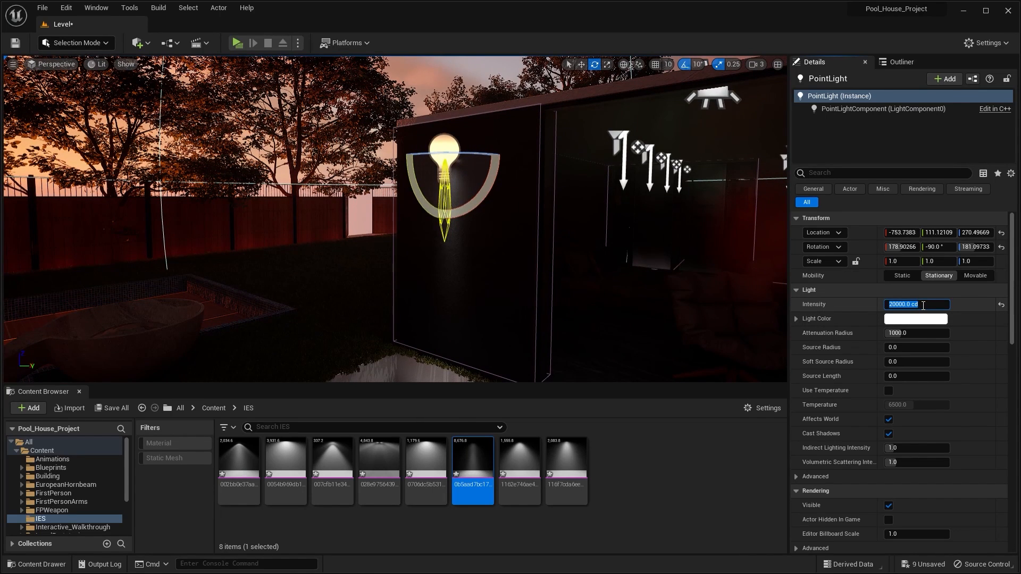
text(500)
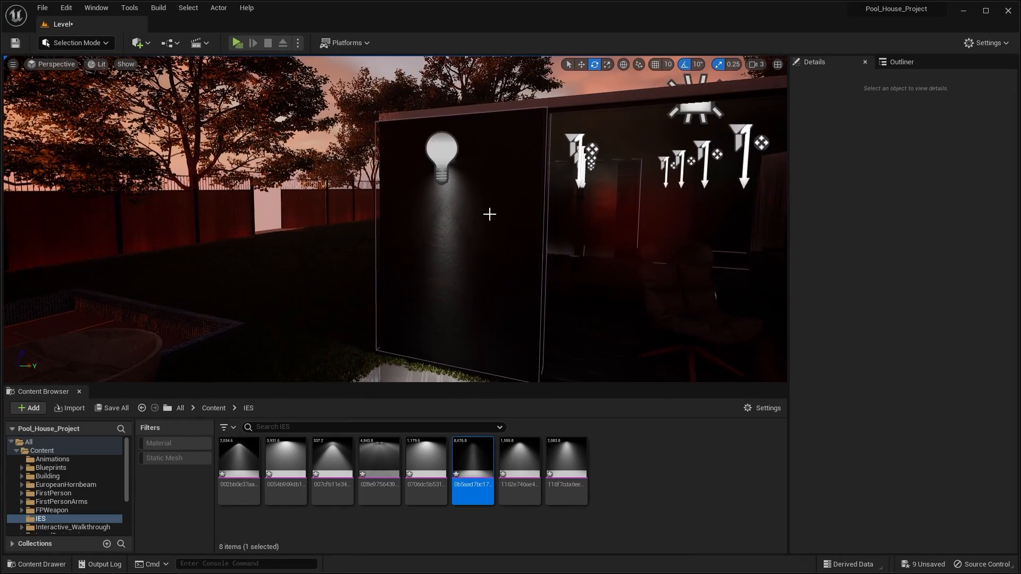
Try several imported IES profiles in the point light's IES Texture slot
click(441, 156)
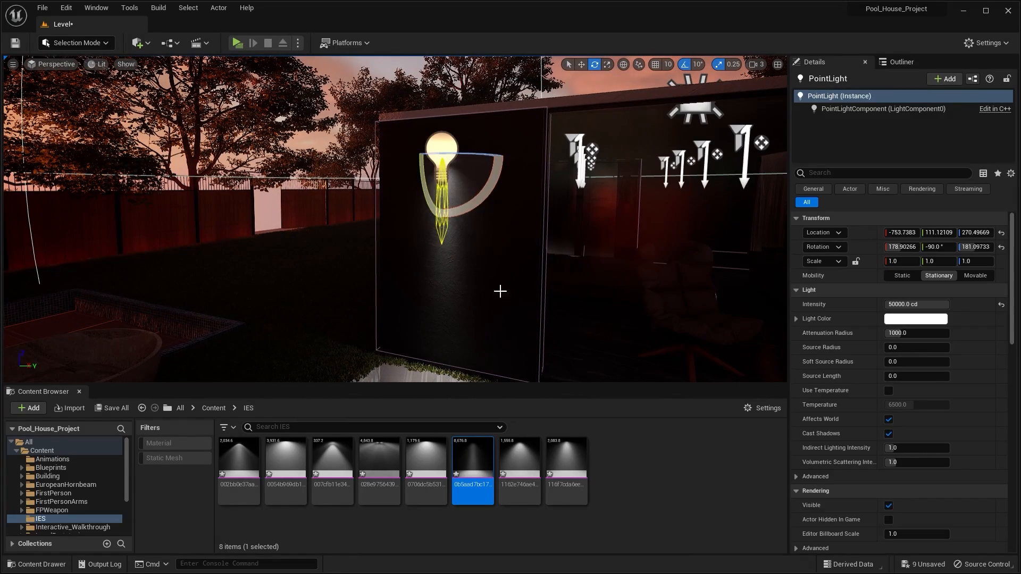
scroll(down, 3)
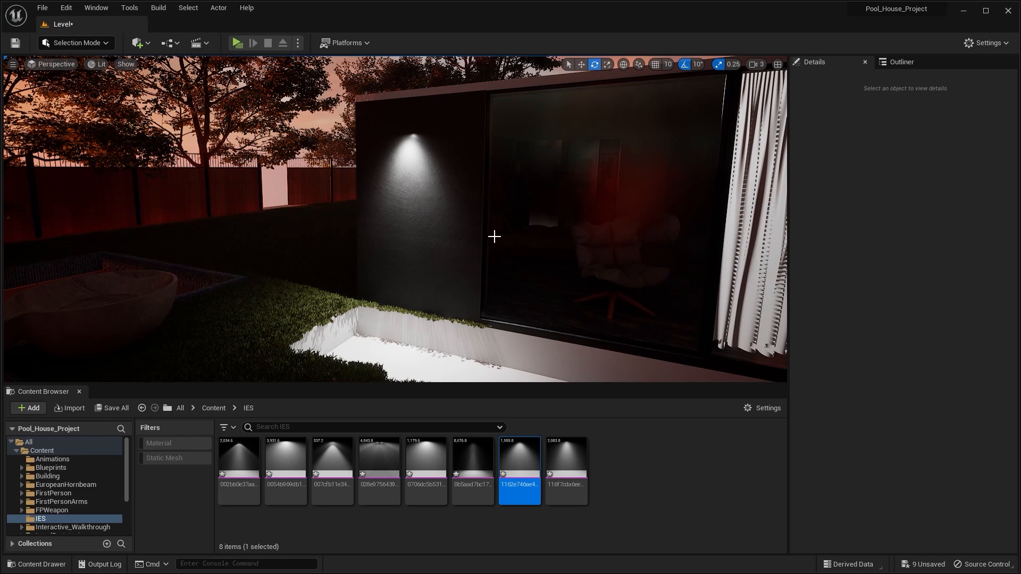
click(401, 144)
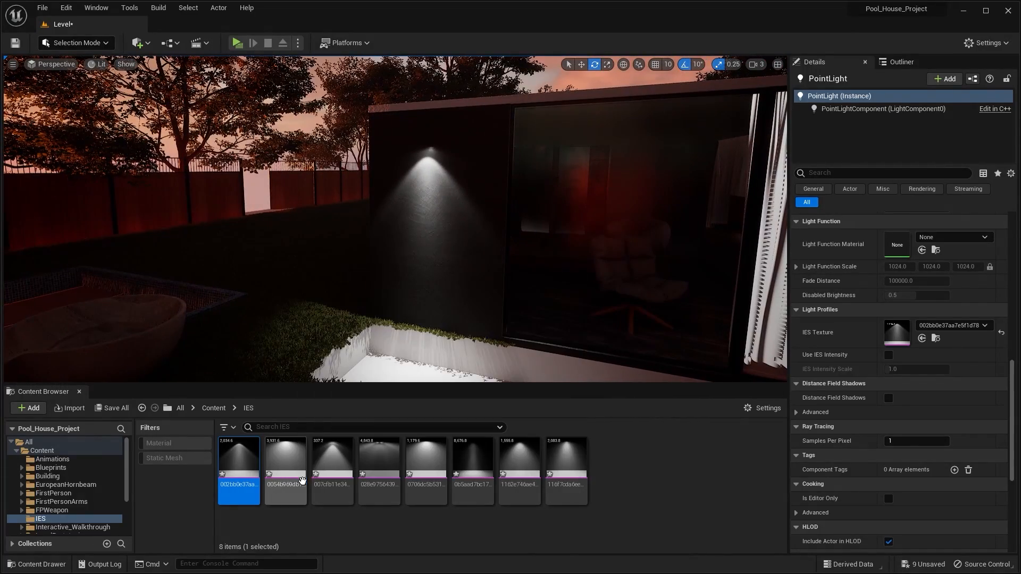
click(520, 464)
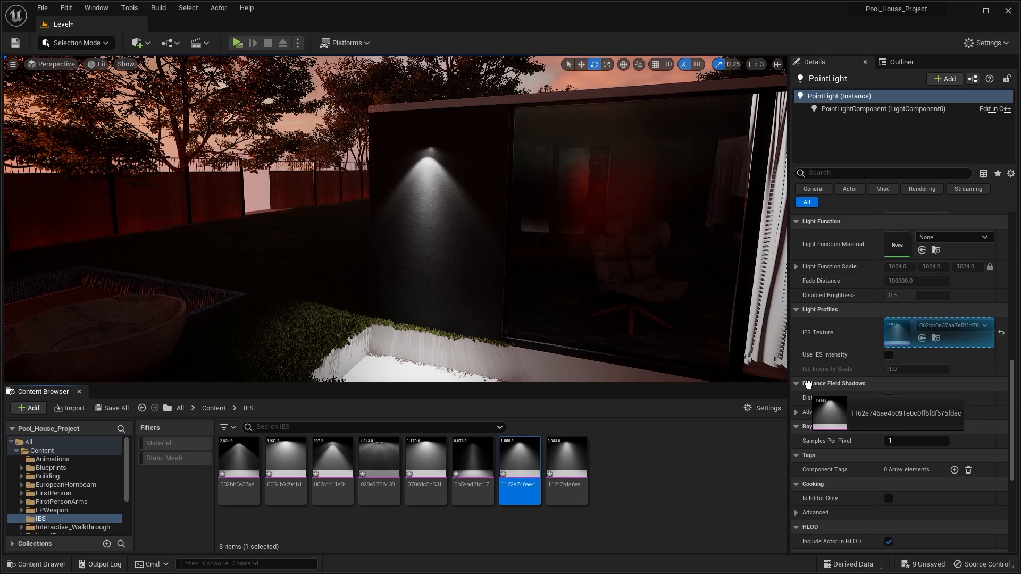
mouse_move(583, 458)
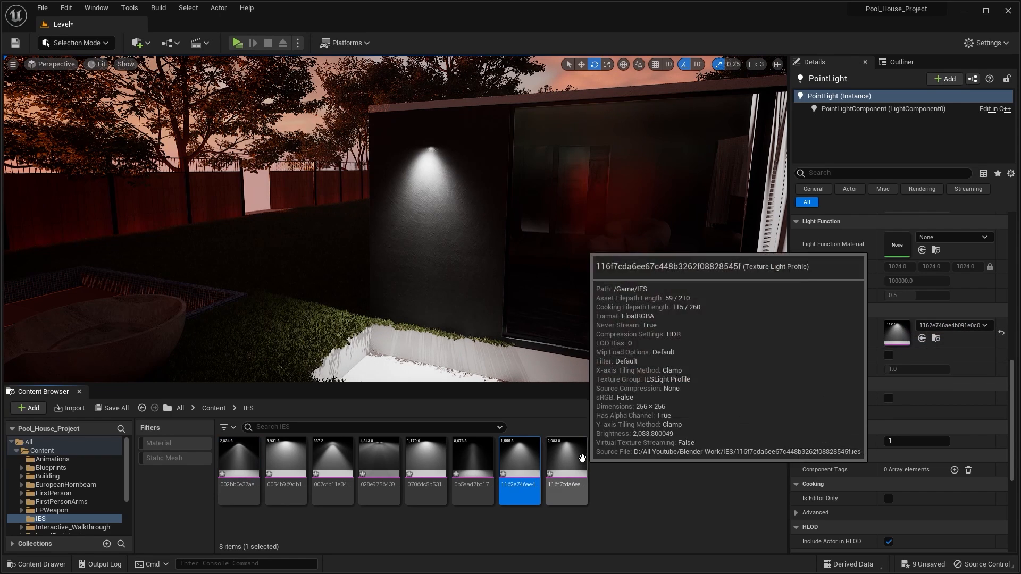
click(566, 470)
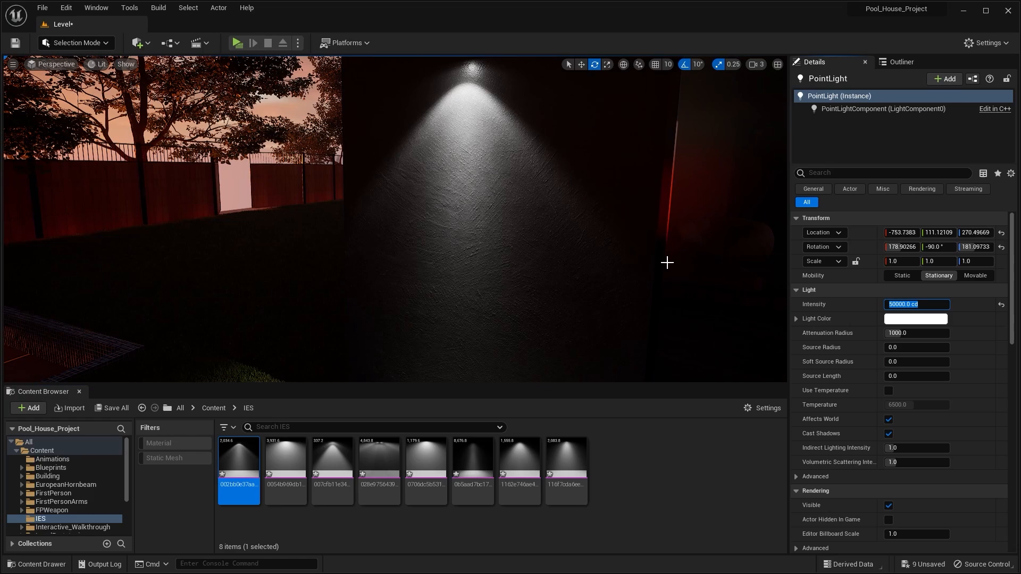
Lower the wall light's intensity to 30000 cd
text(30000)
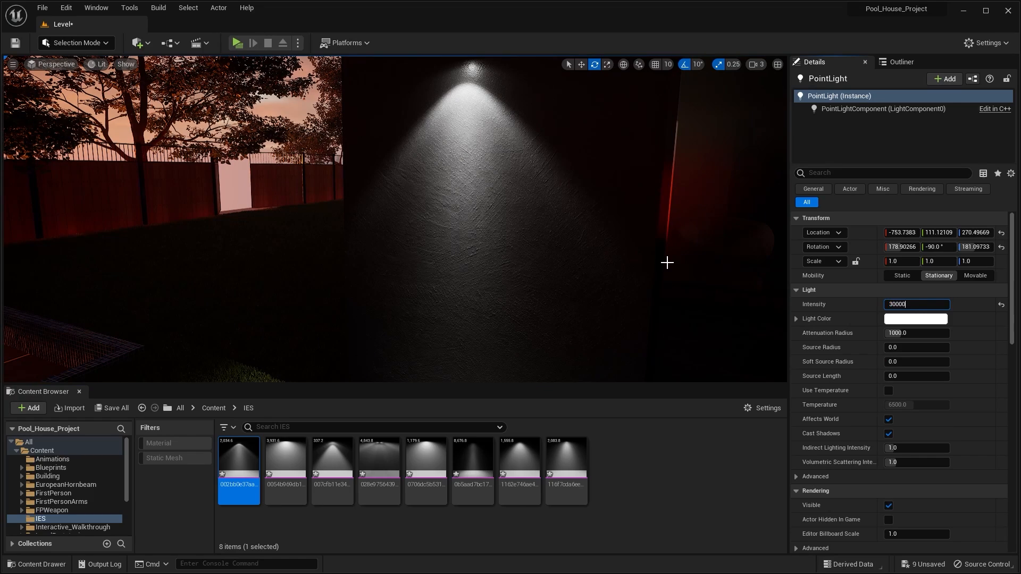
key(Enter)
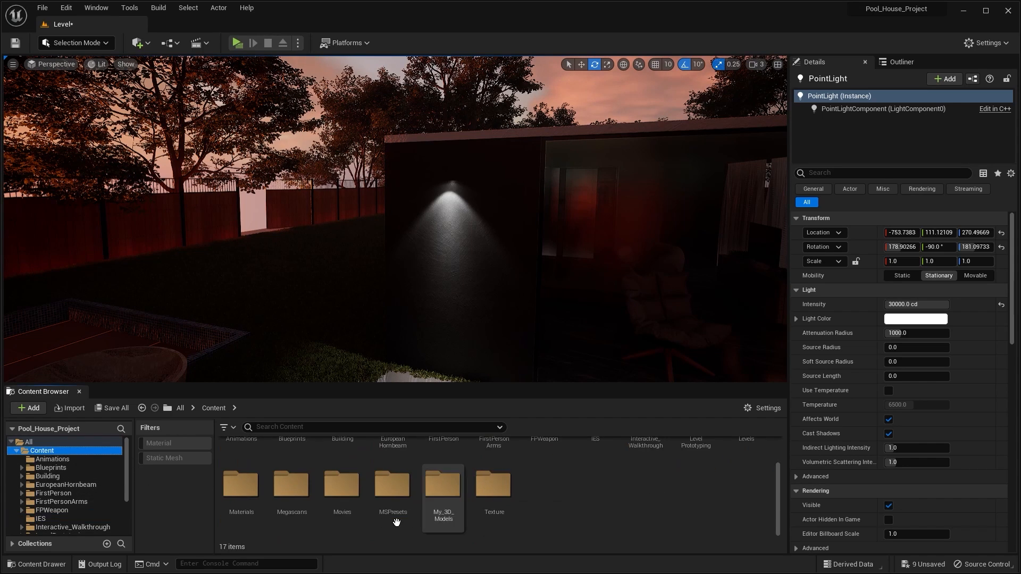
Import the Astro_Lighting_Parma_160_Wall FBX into the IES folder using Import All
click(39, 518)
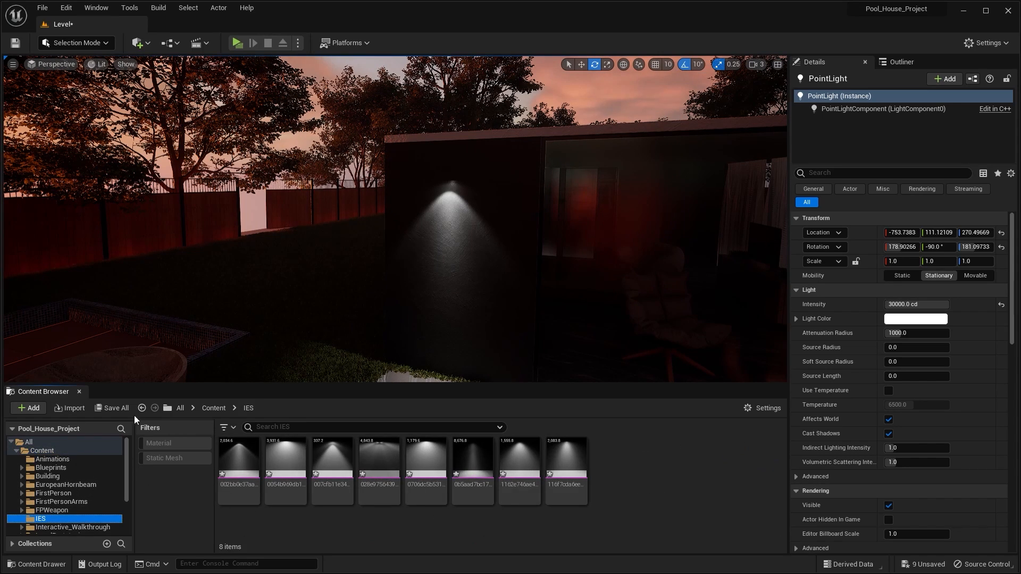
click(69, 407)
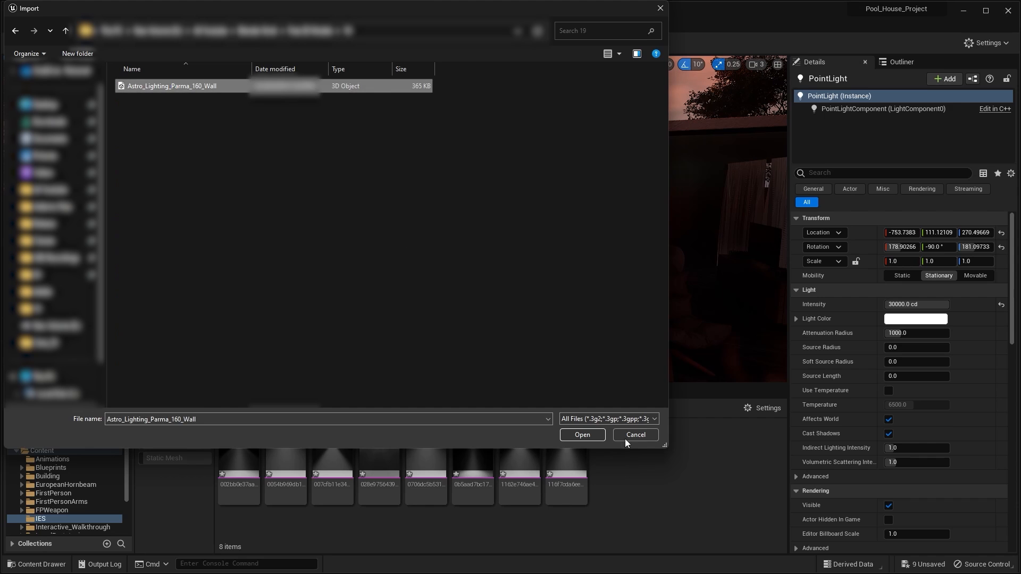
click(582, 435)
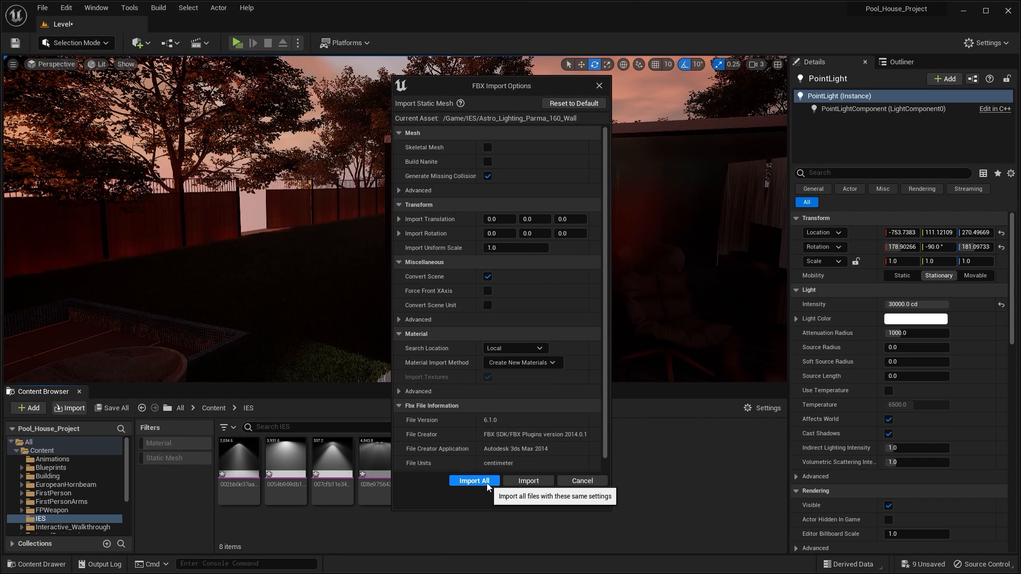
click(473, 481)
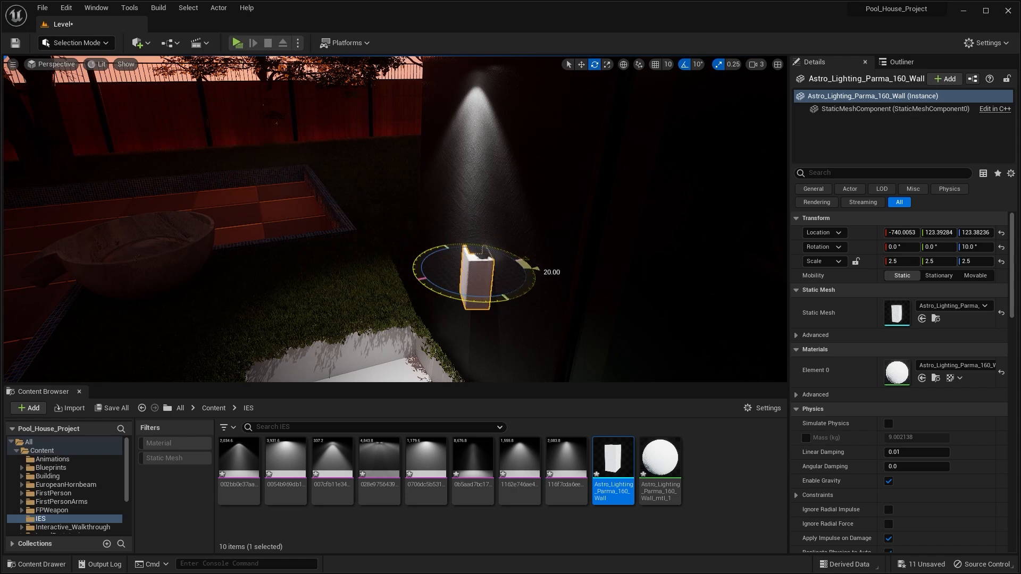
Turn the Parma 160 lamp 90° onto the wall, raise it, and fine-tune its sideways position
drag(514, 273, 482, 313)
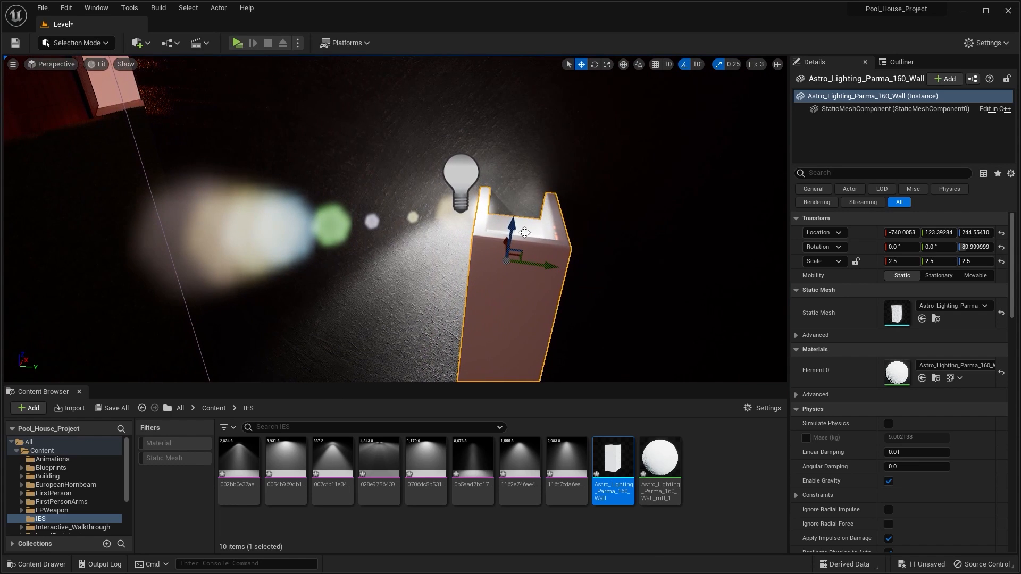
drag(521, 232, 498, 255)
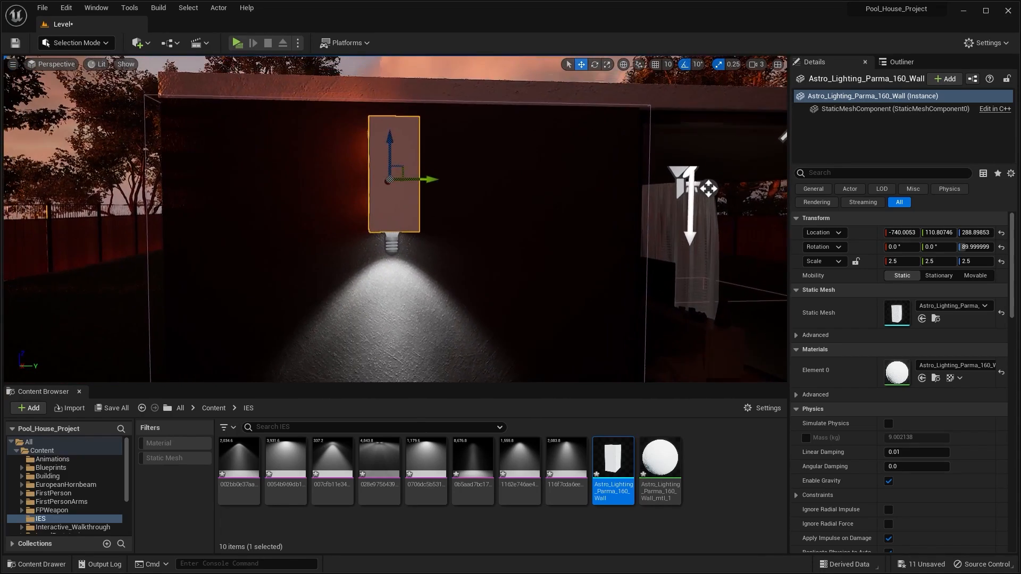
drag(429, 179, 438, 183)
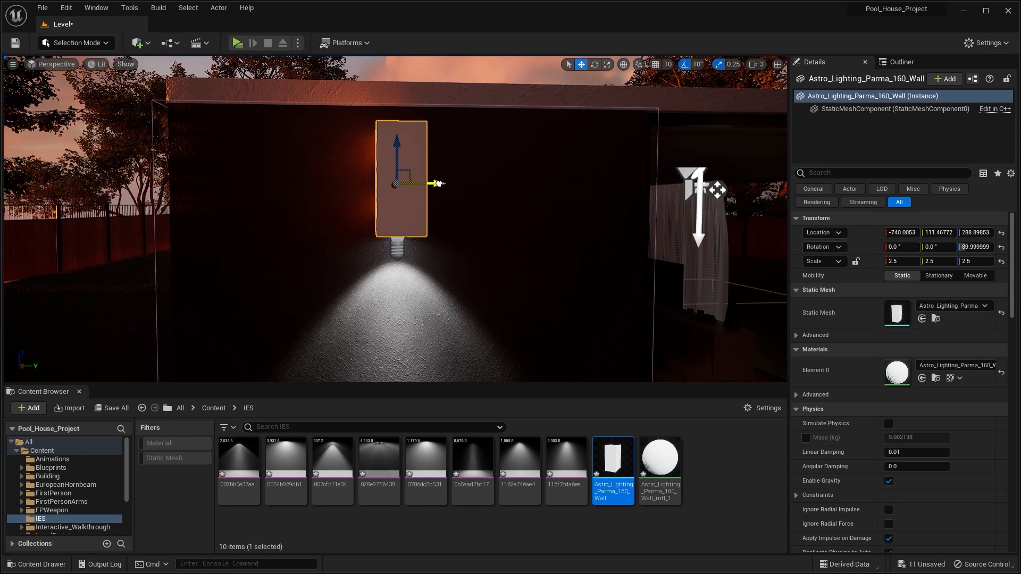
drag(436, 183, 429, 183)
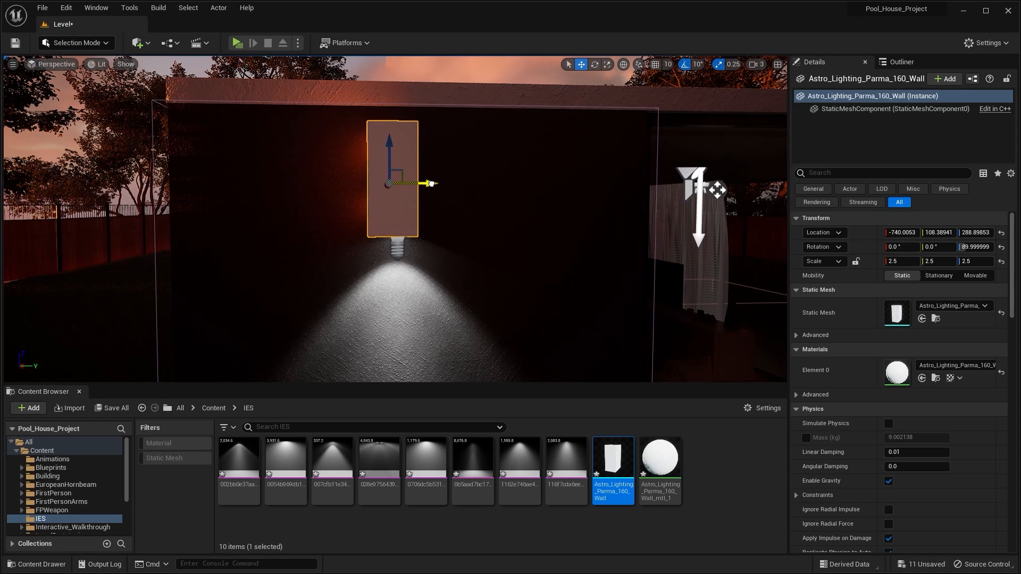
drag(427, 182, 432, 183)
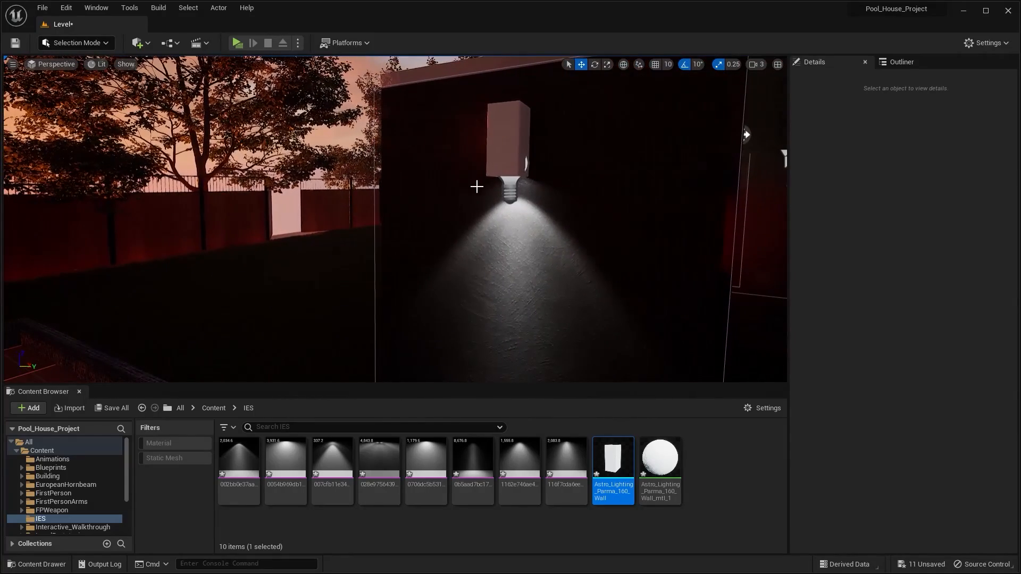
Select the point light and move it up to the lamp's underside
click(514, 195)
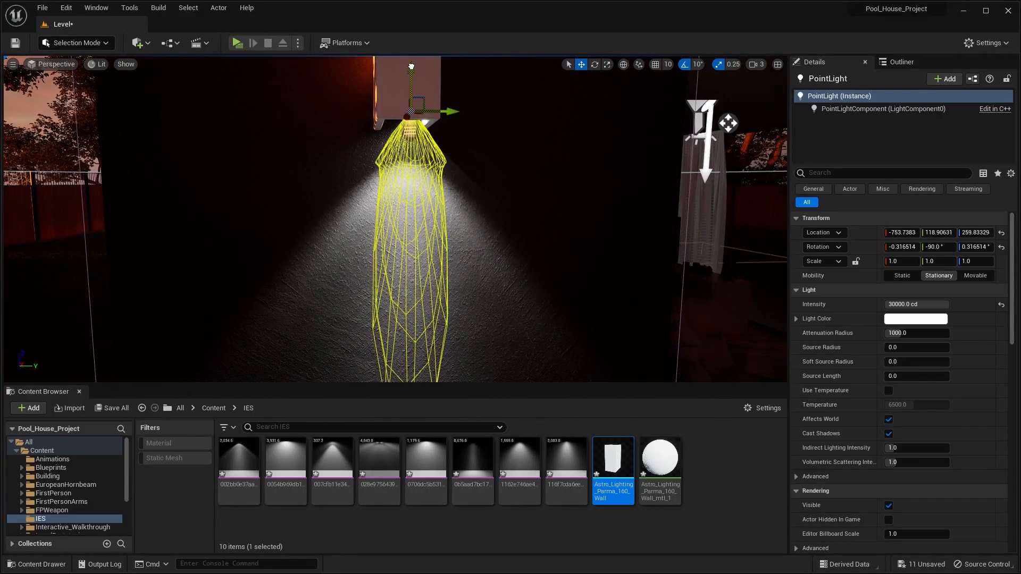
drag(409, 116, 392, 189)
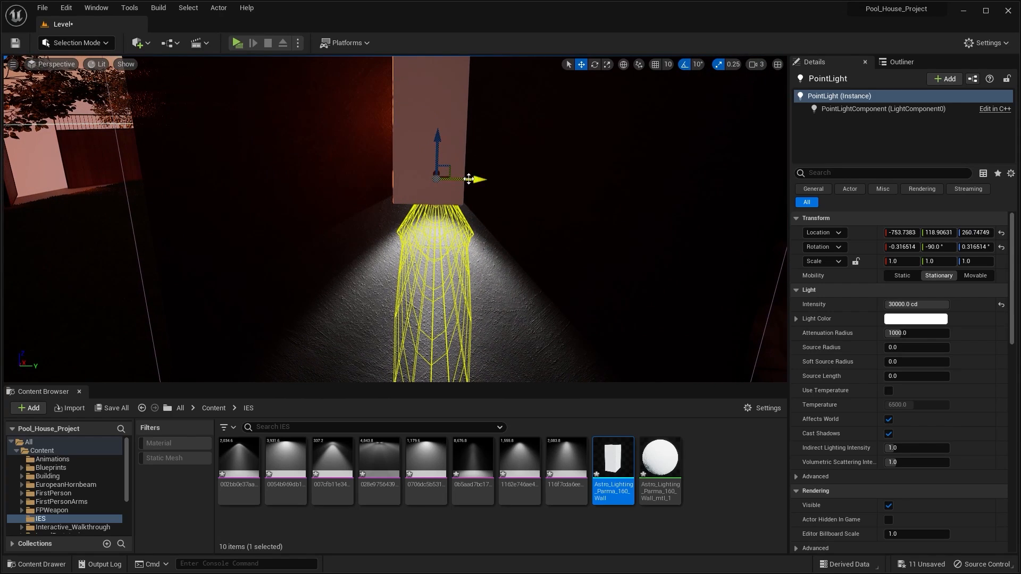
drag(469, 179, 461, 180)
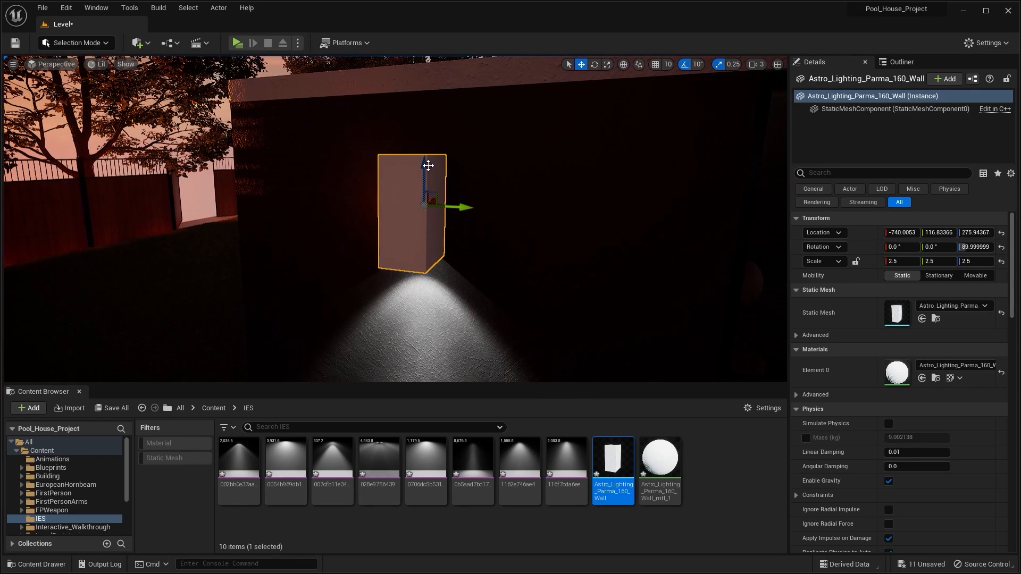
Raise the wall lamp along Z to fine-tune its mounted height
drag(428, 165, 430, 178)
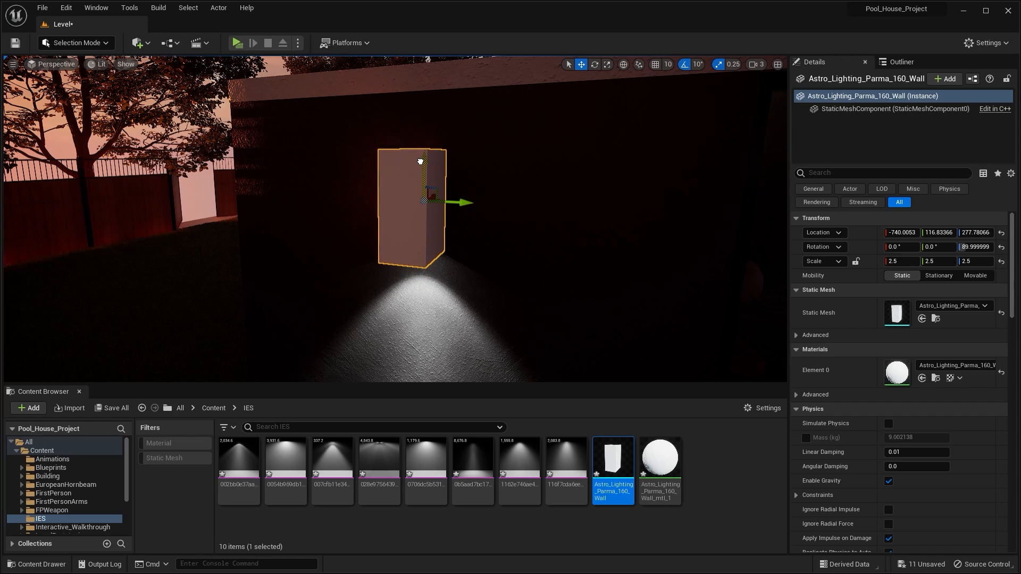
drag(420, 161, 429, 205)
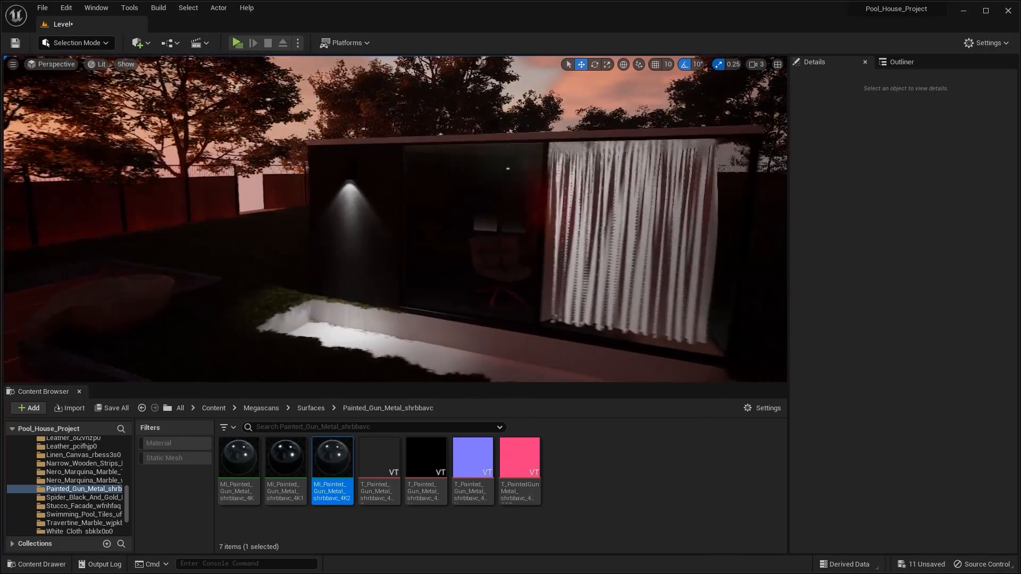
Find the PostProcessVolume via 'PPost' and set Exposure Compensation to 2.419998
click(902, 62)
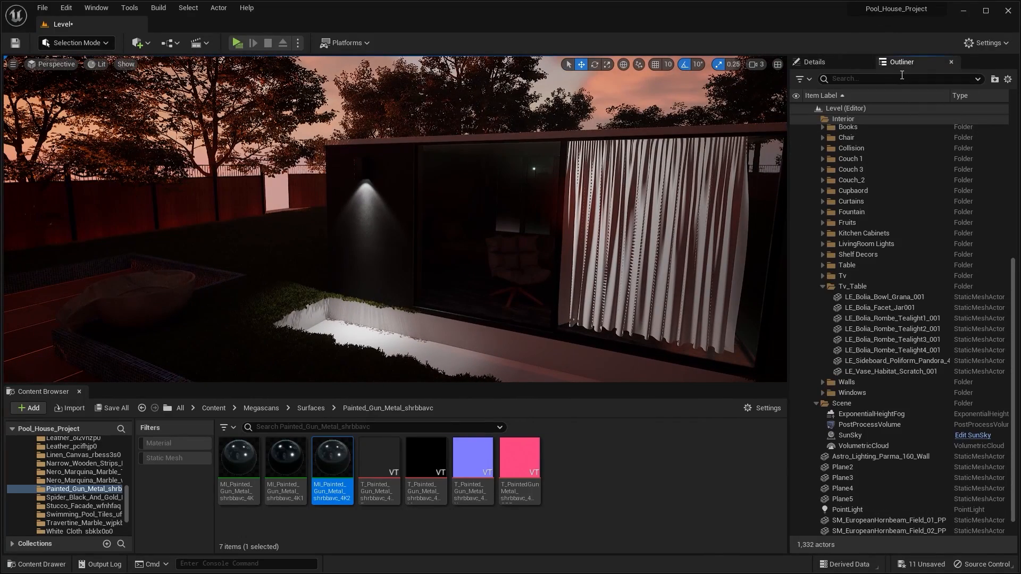
text(PP)
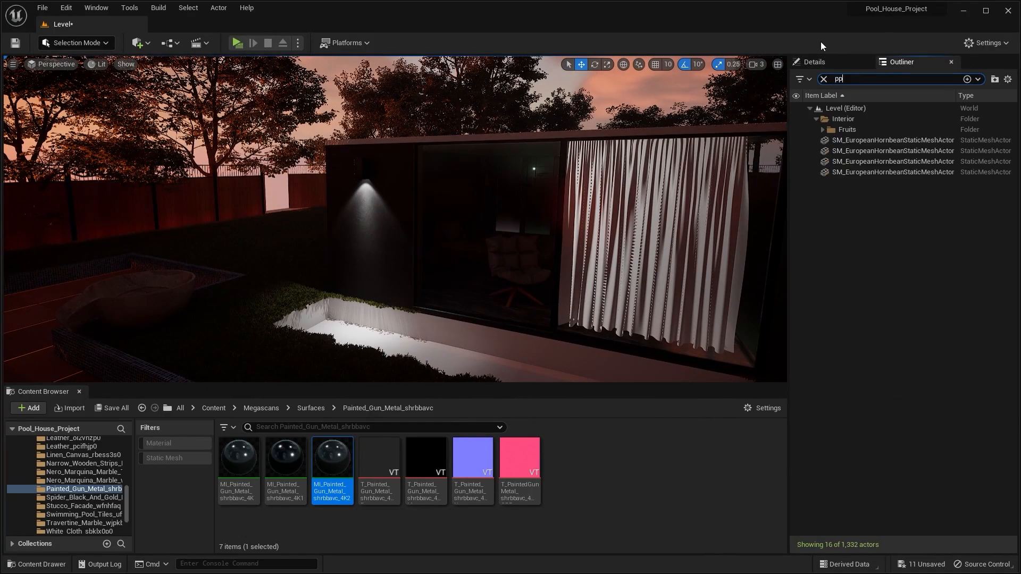
text(ost)
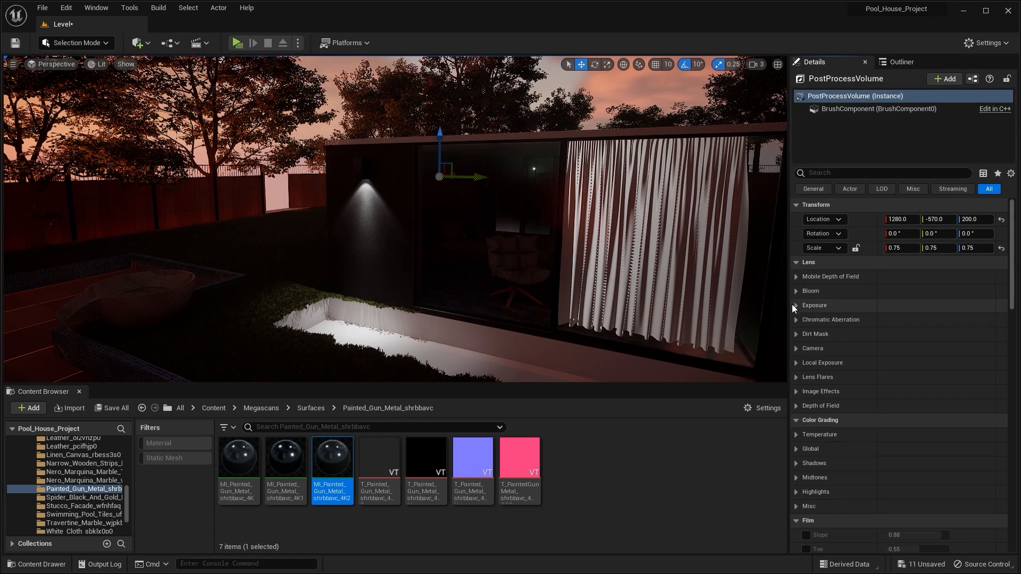
click(796, 305)
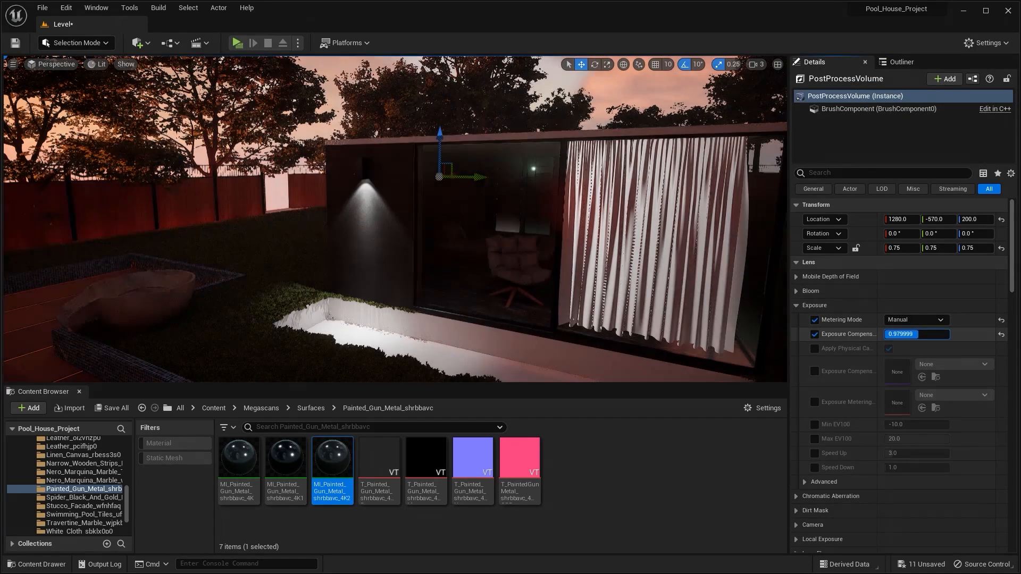
text(2.419998)
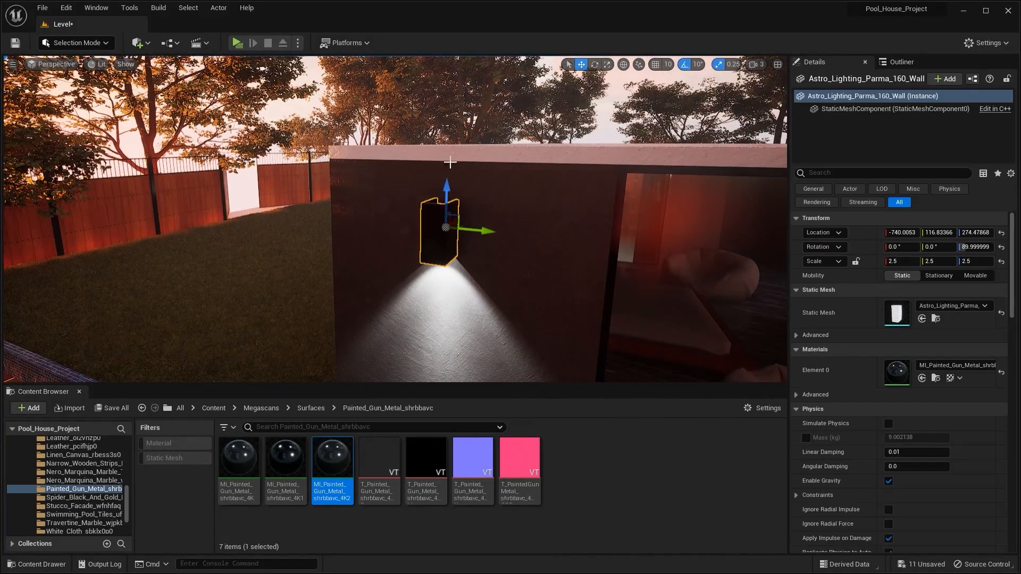
Reframe the viewport on the pool house and reopen the IES folder's ten assets
drag(446, 208, 446, 189)
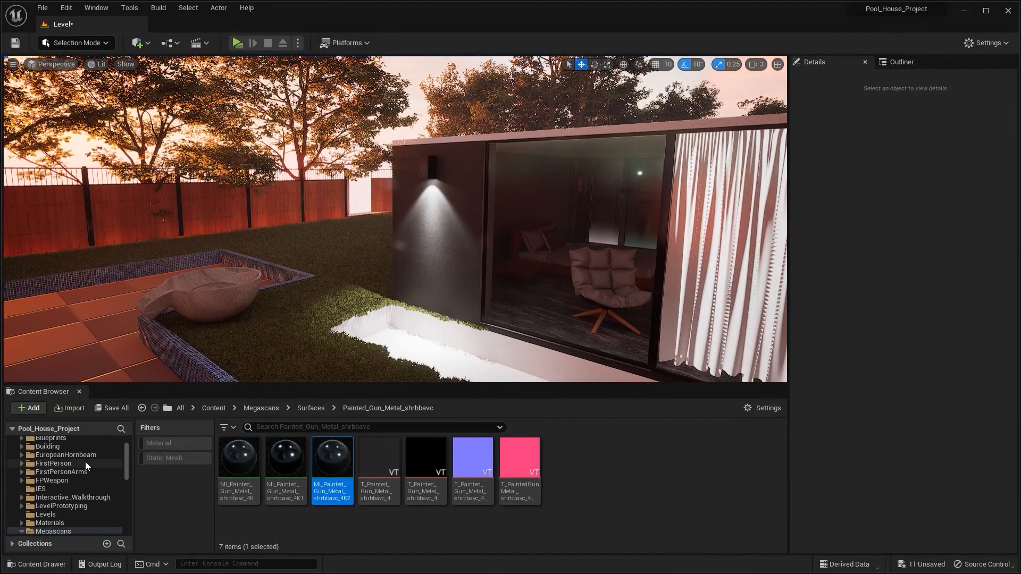
click(34, 489)
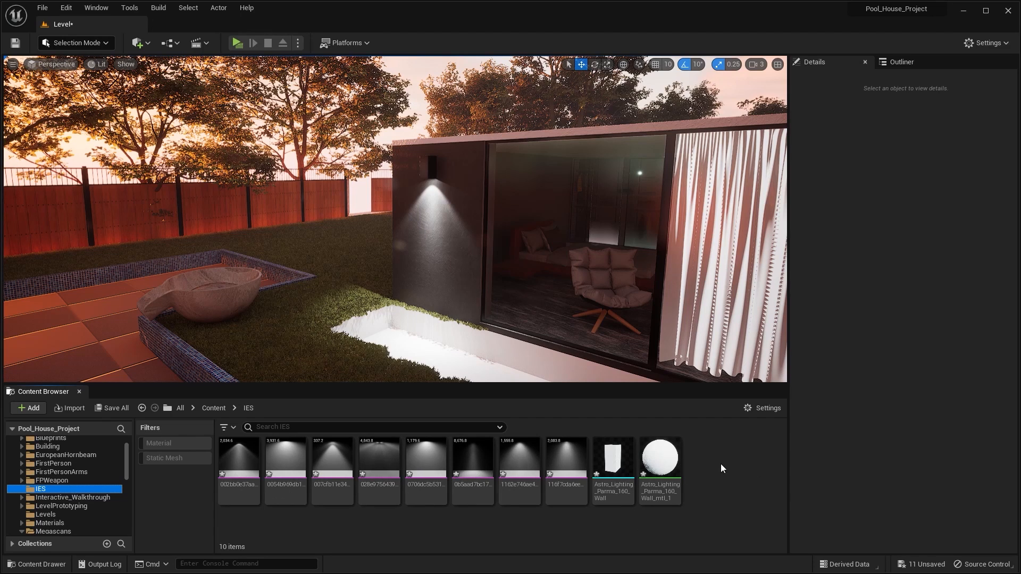